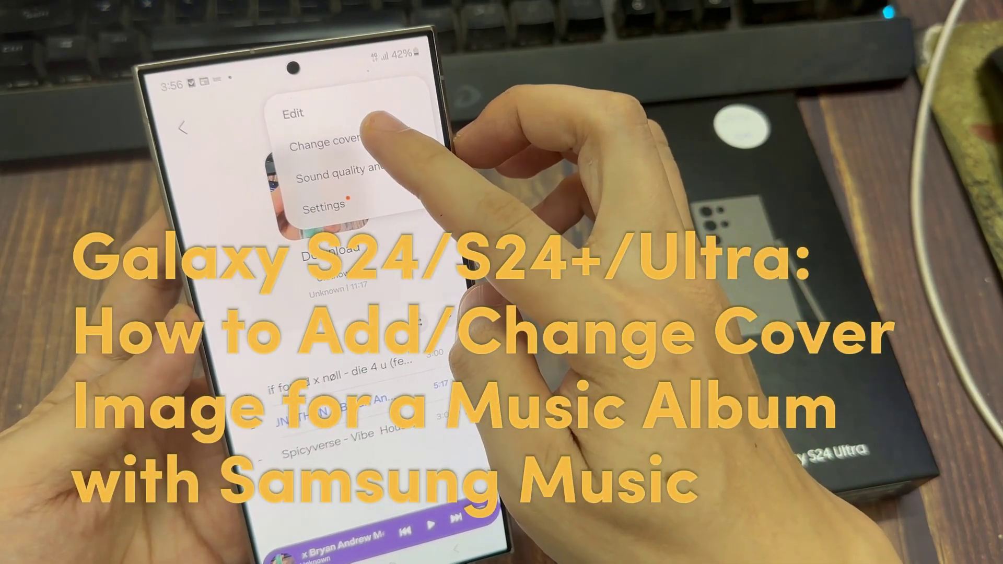
Step: Launch Samsung Music from the app drawer to reach the Albums list
left_click(326, 140)
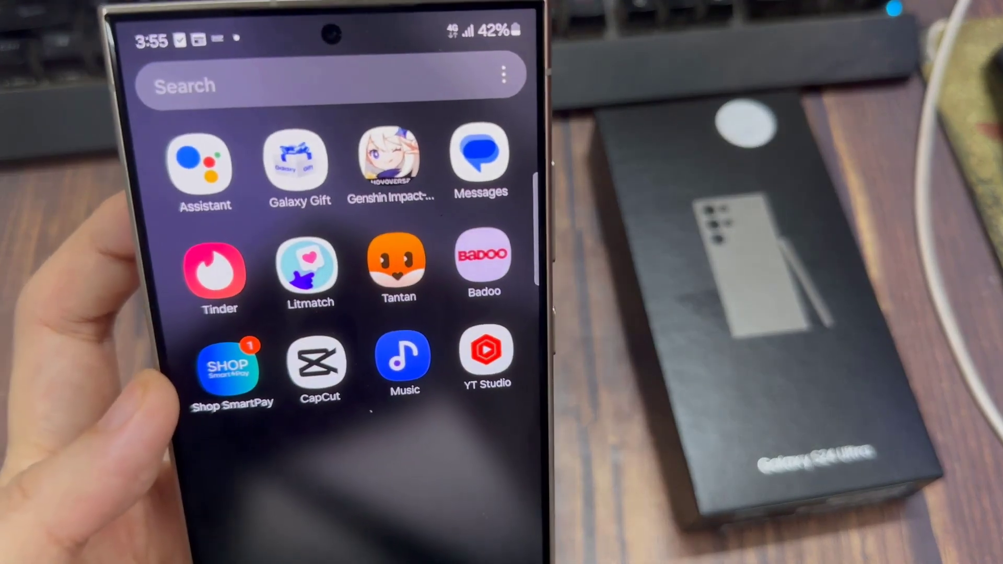
left_click(403, 359)
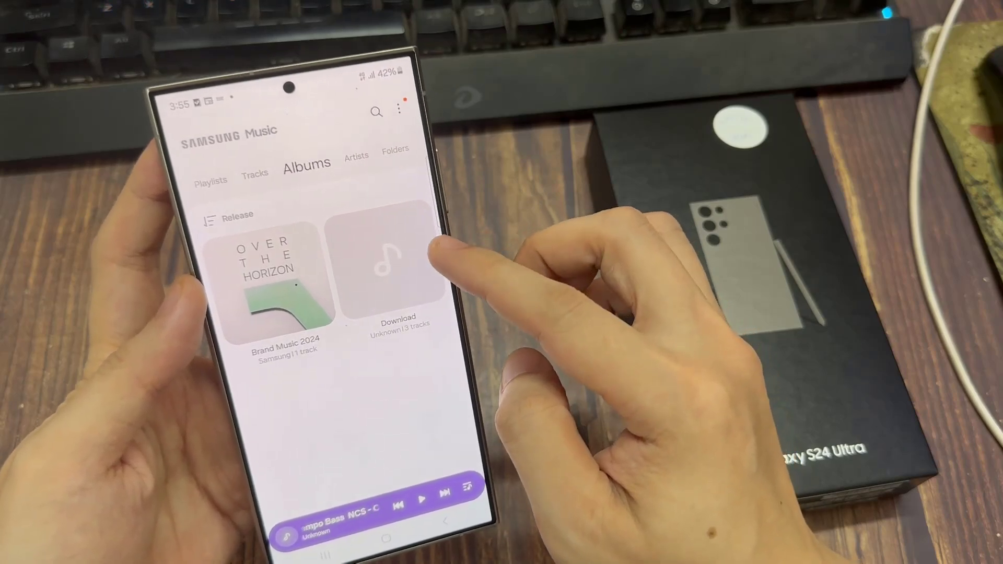
Step: Open the Download album and choose Change cover from its menu
left_click(392, 275)
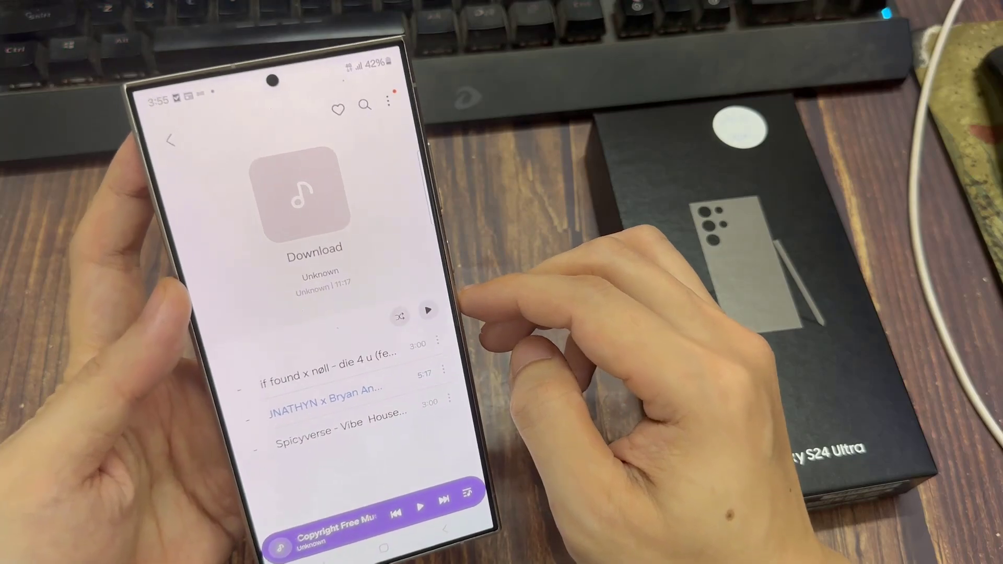
left_click(389, 103)
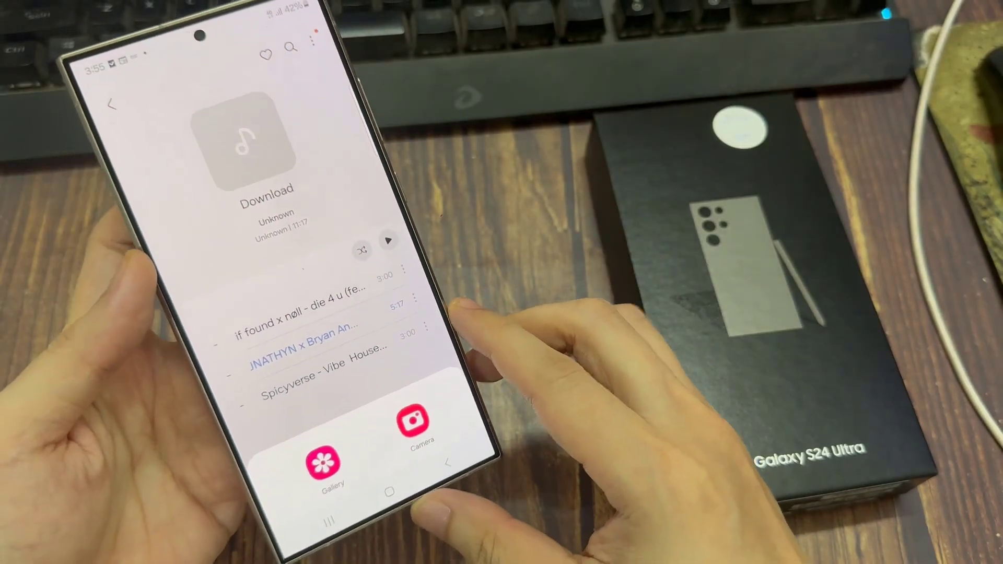
Step: Pick today's teal stick photo from Gallery, accept the crop, and allow modifying audio files
left_click(331, 458)
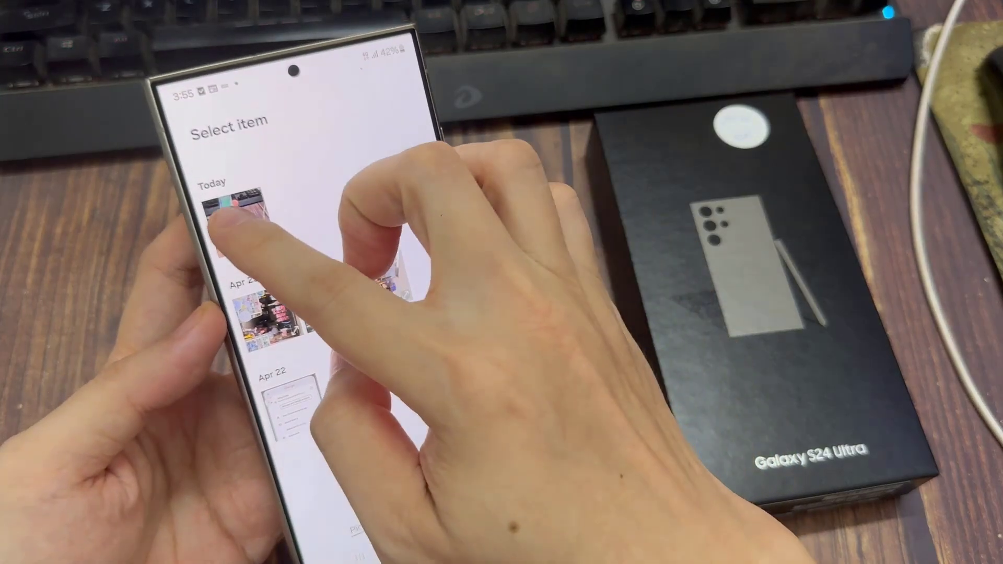
left_click(246, 227)
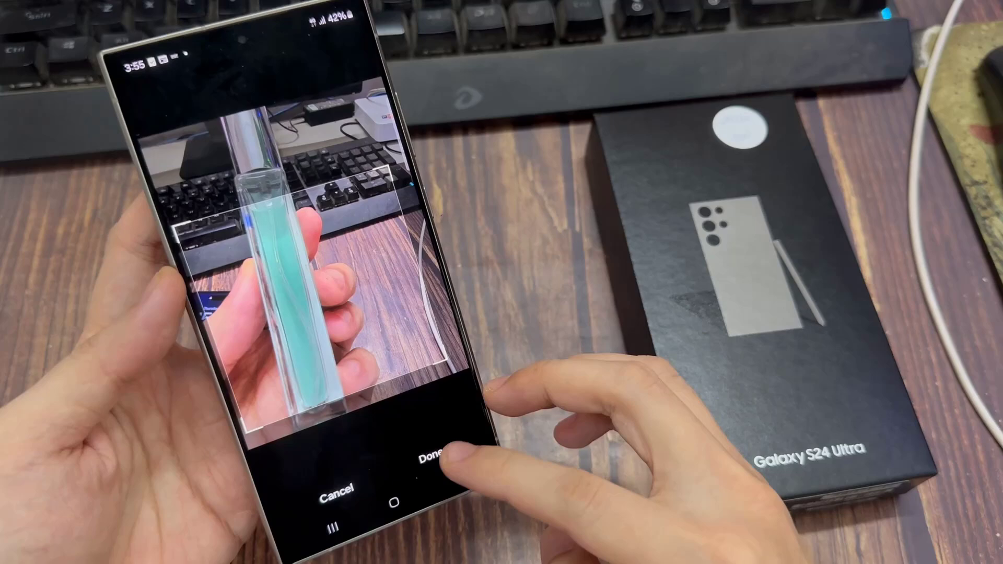
left_click(433, 459)
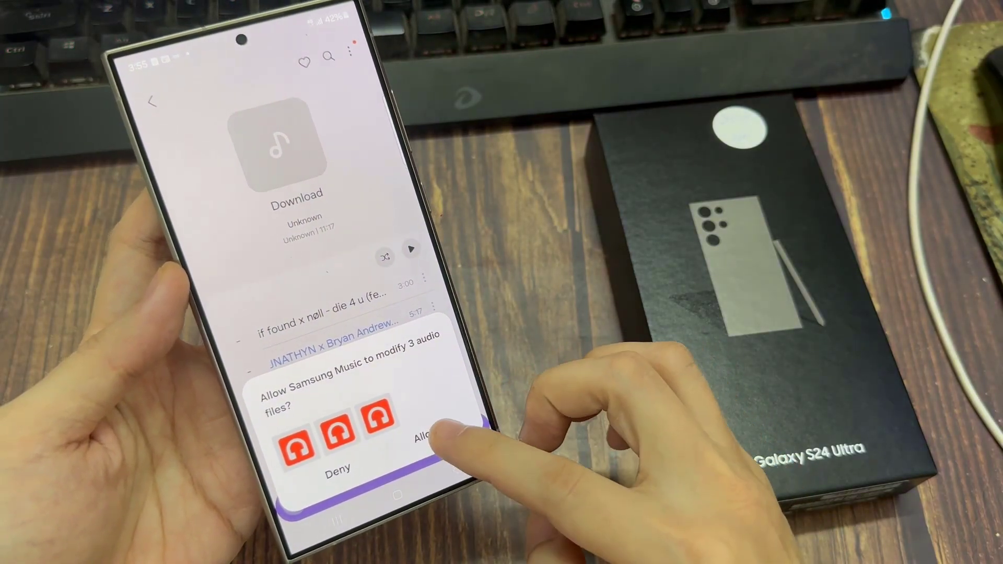
left_click(427, 439)
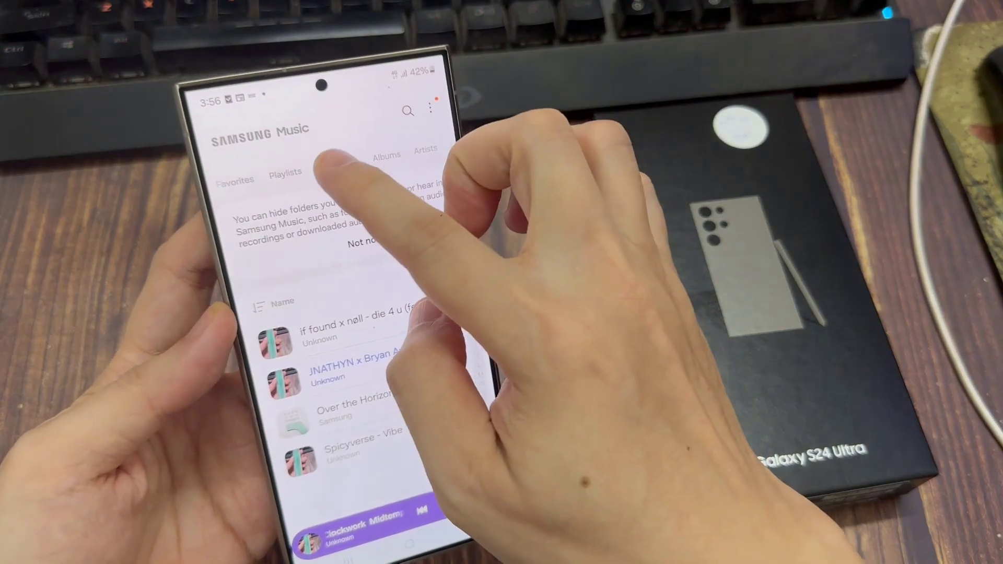
Step: Return to the Albums list to see the teal stick photo on Download
left_click(387, 154)
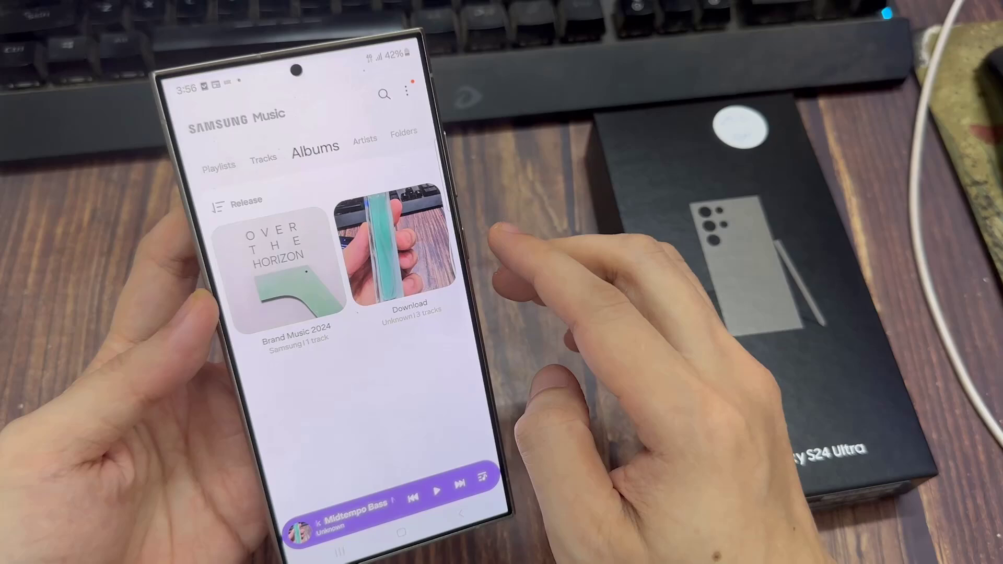